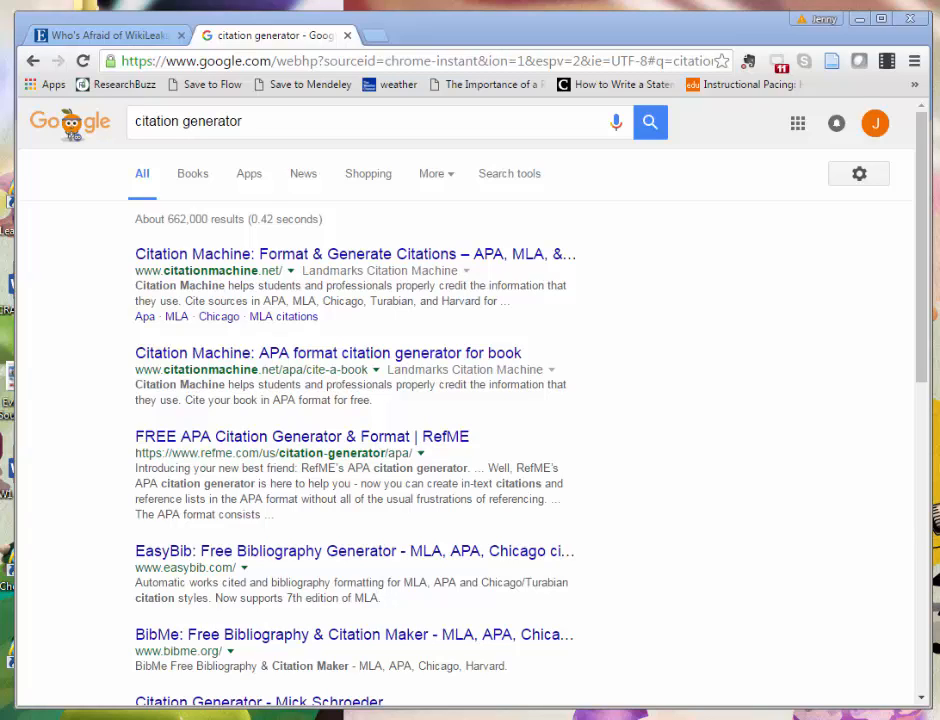
mouse_move(560, 532)
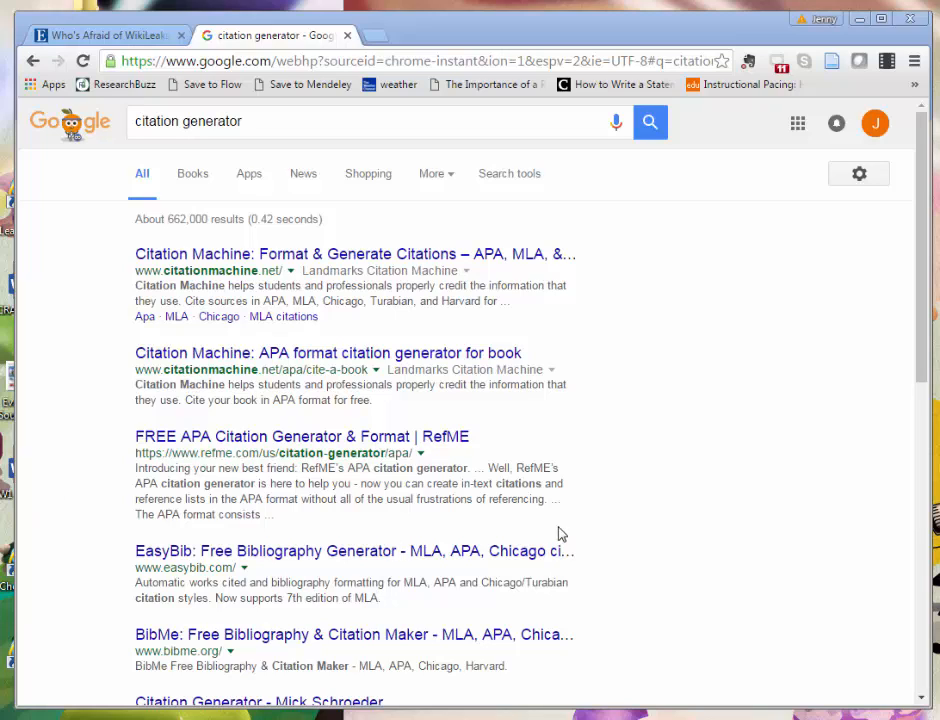
mouse_move(700, 516)
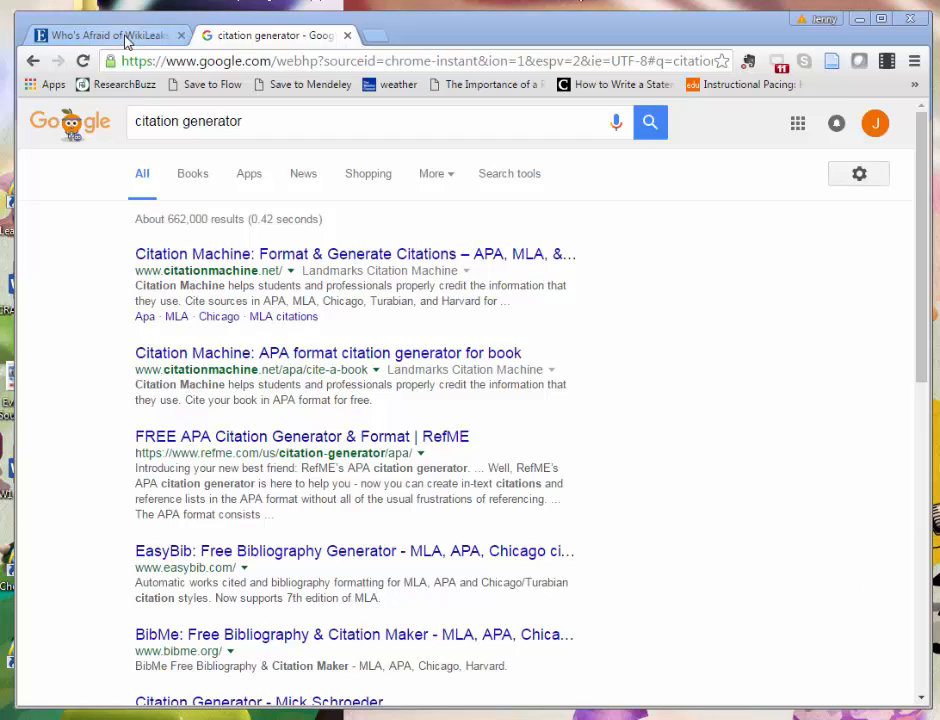
Step: Return to the WikiLeaks article record in Academic Search Complete and get its ready-made citations via Cite
left_click(100, 36)
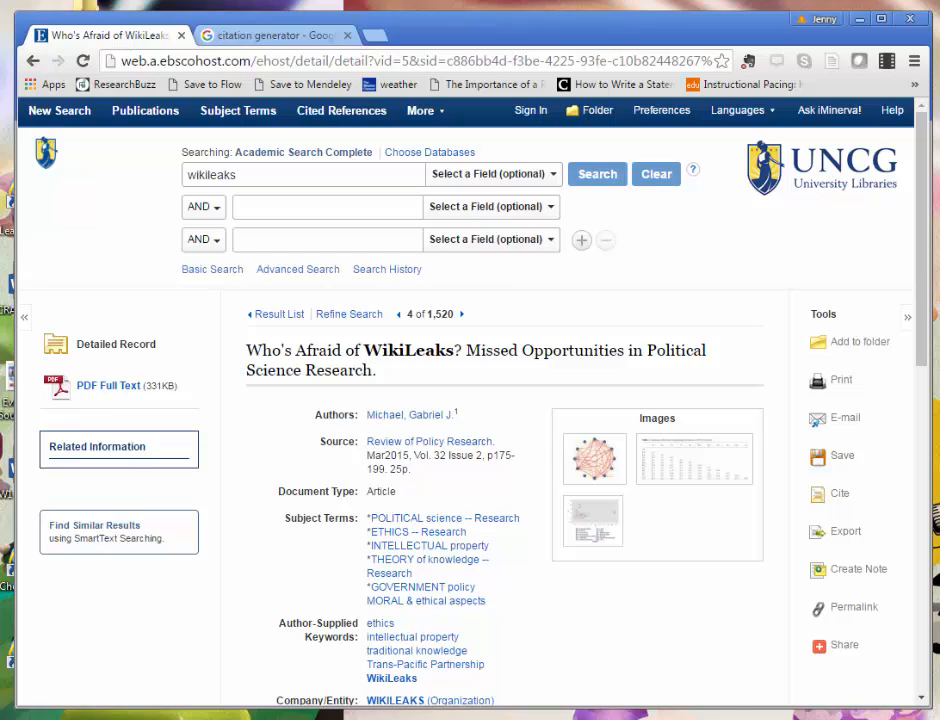
double_click(256, 152)
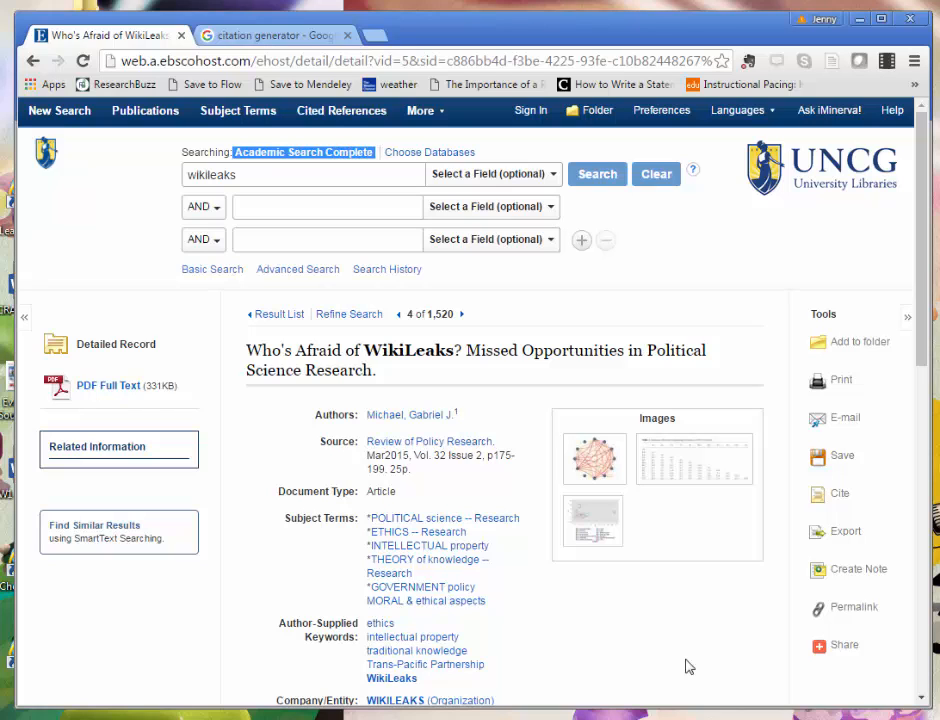
mouse_move(924, 556)
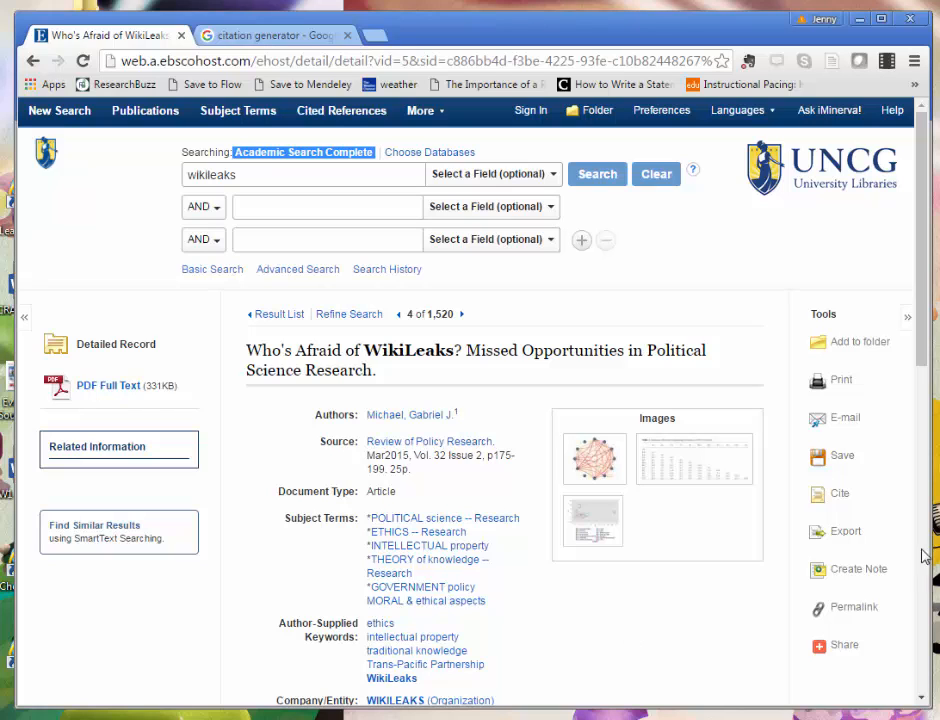
left_click(840, 492)
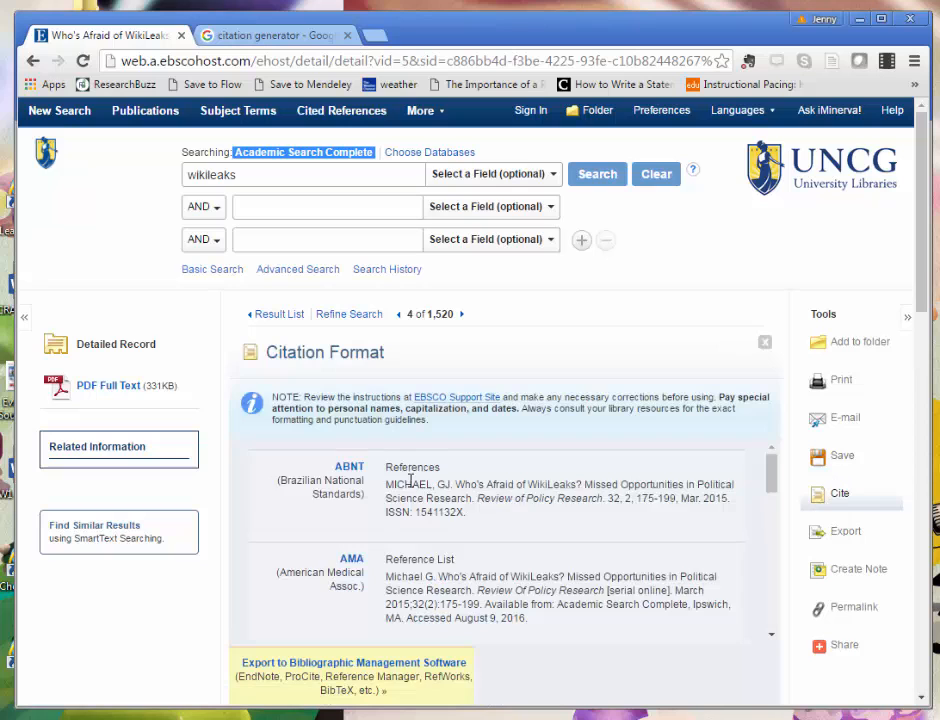
scroll("down", 3)
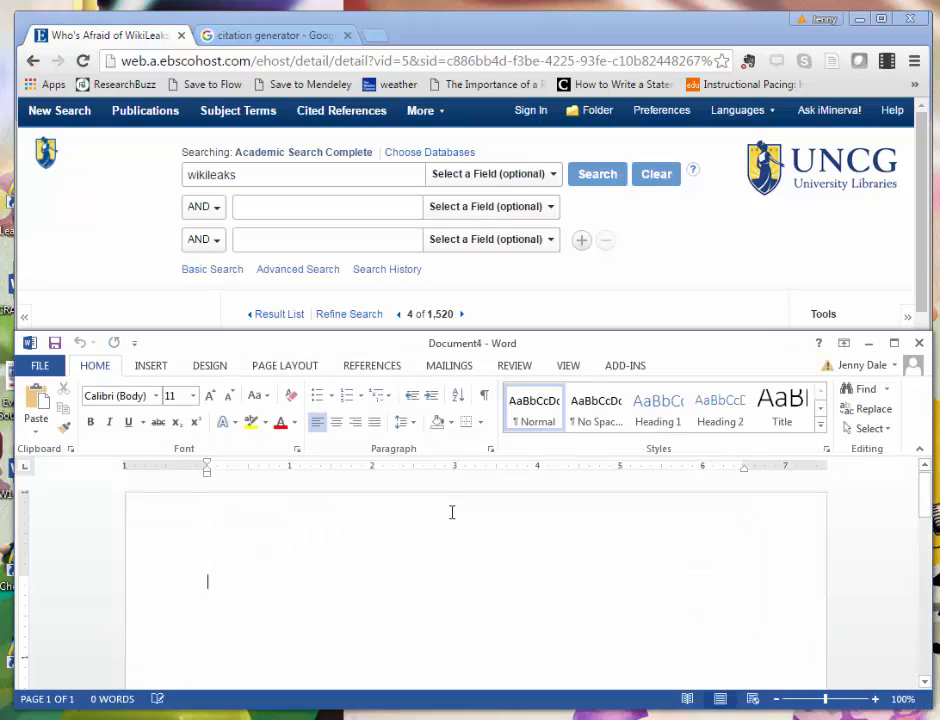
Step: Paste the copied APA citation for 'Who's Afraid of WikiLeaks?' onto the blank Word page
key("ctrl+v")
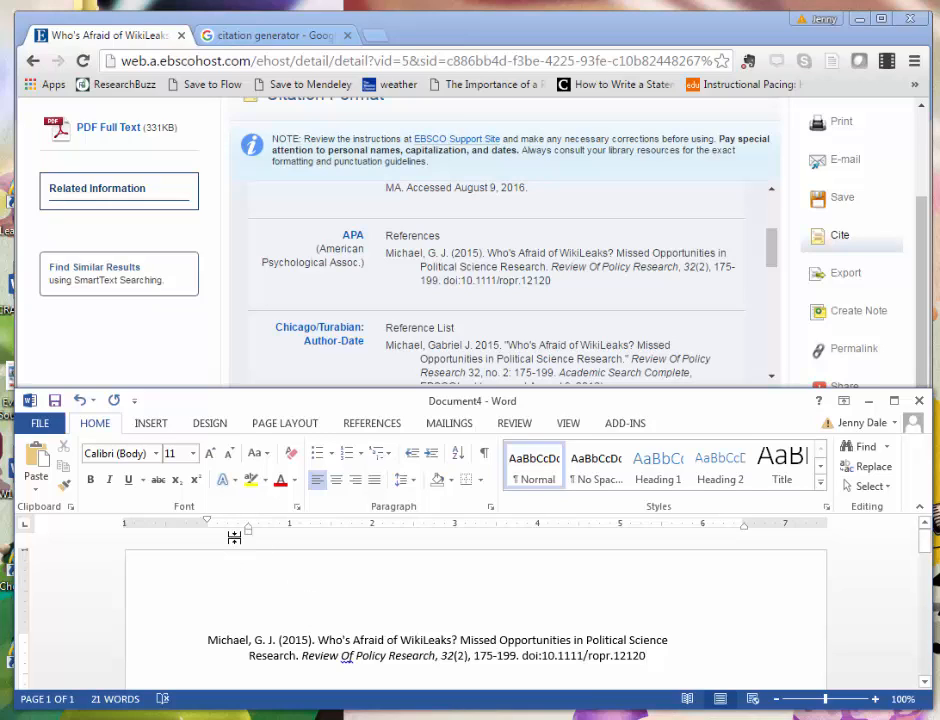
mouse_move(234, 536)
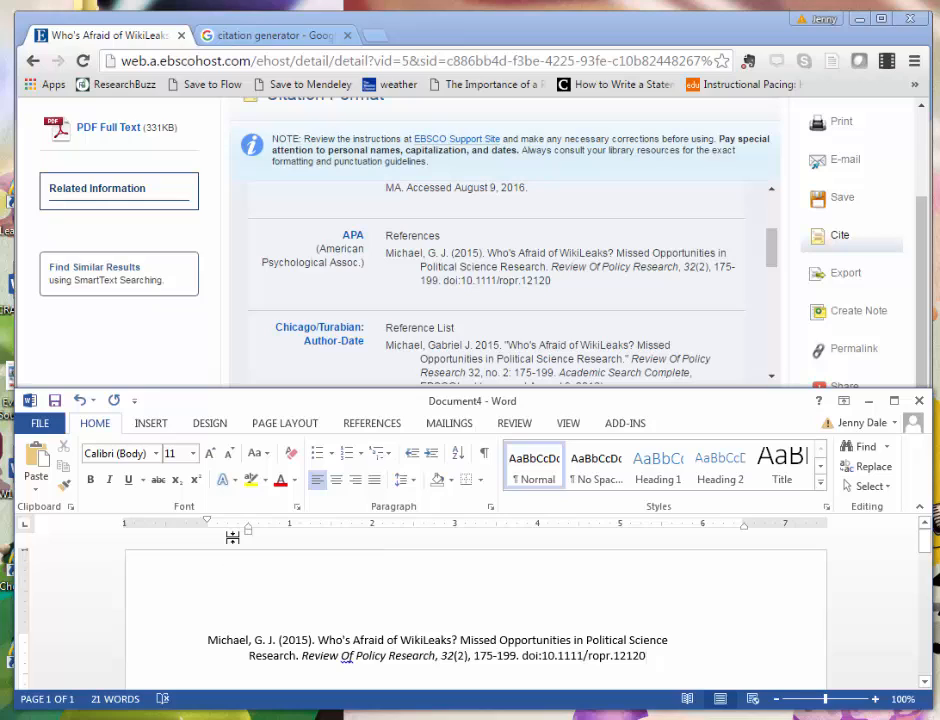
mouse_move(232, 536)
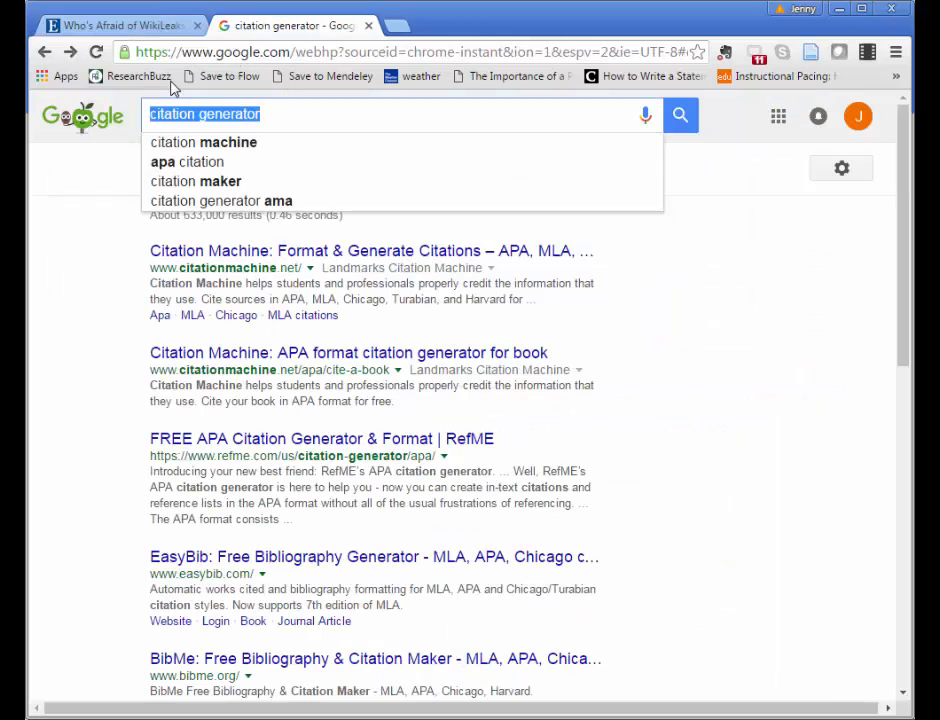
Step: Search Google for 'citation fox' and load the Citation Fox site from the results
type("citation fox")
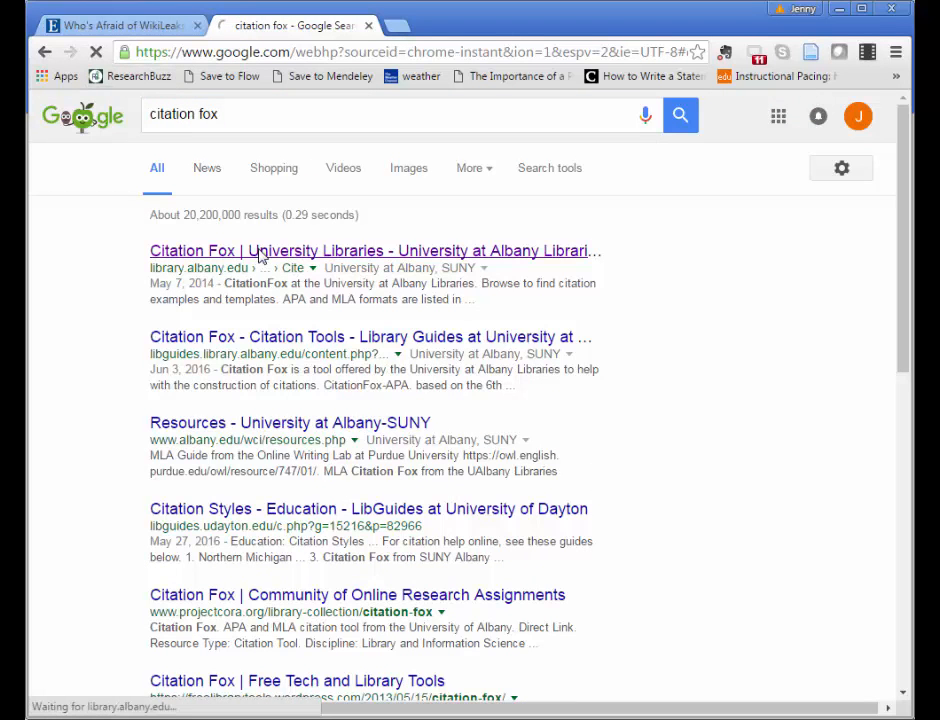
left_click(372, 250)
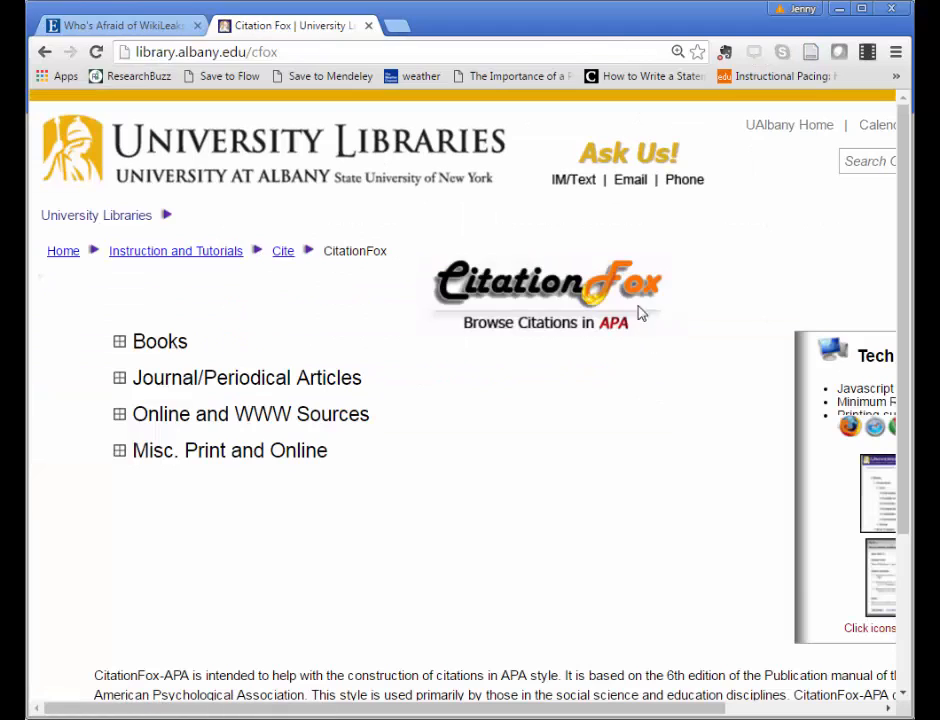
mouse_move(624, 338)
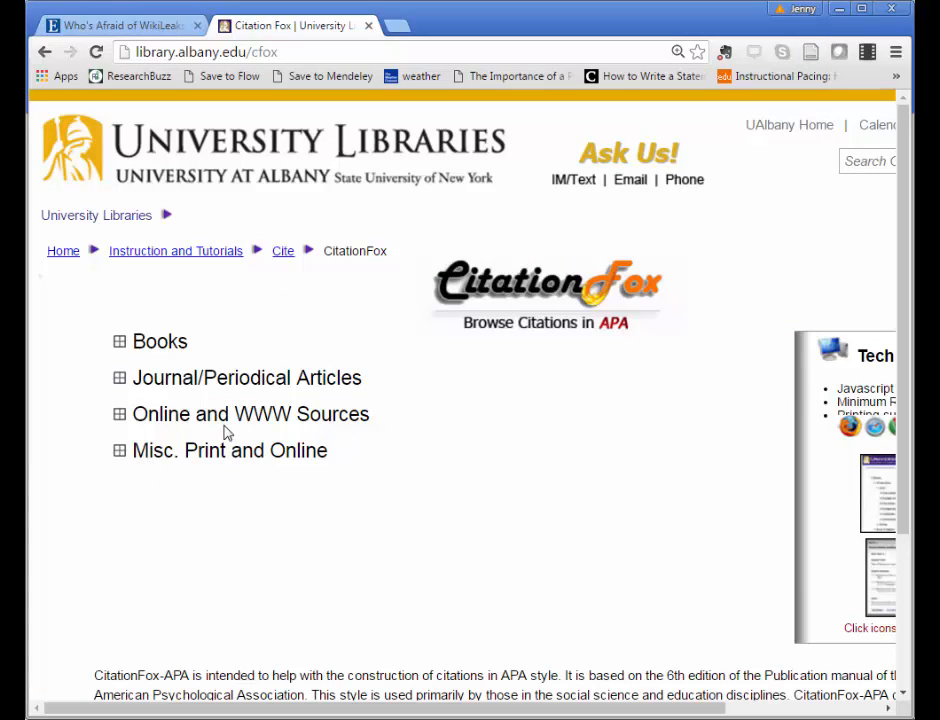
mouse_move(118, 354)
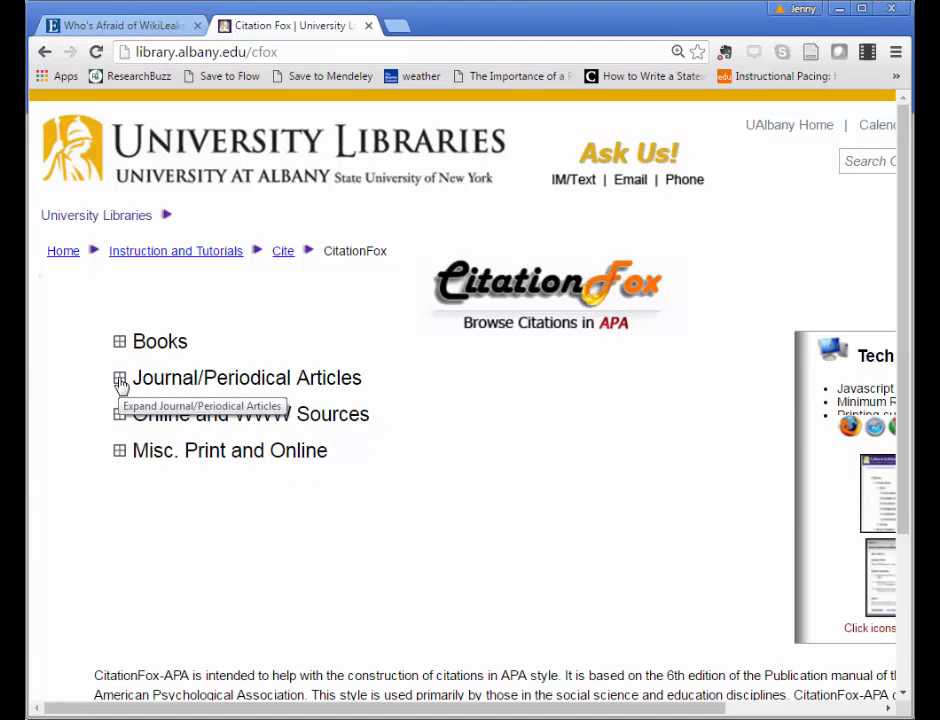
Step: Show the APA examples for a one-author scholarly journal article found online with a DOI
left_click(118, 380)
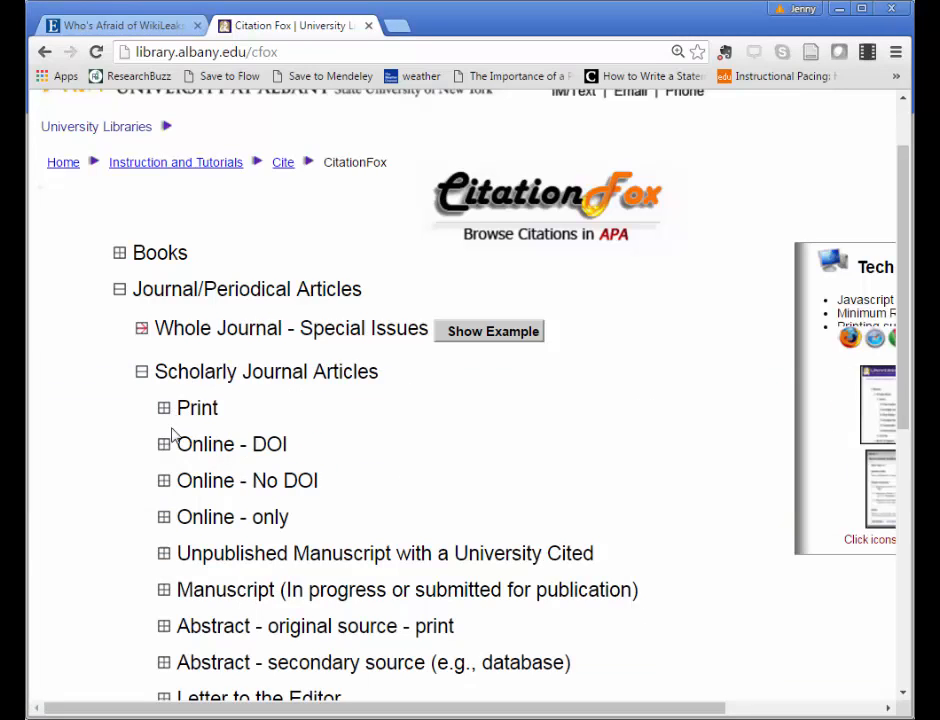
left_click(164, 444)
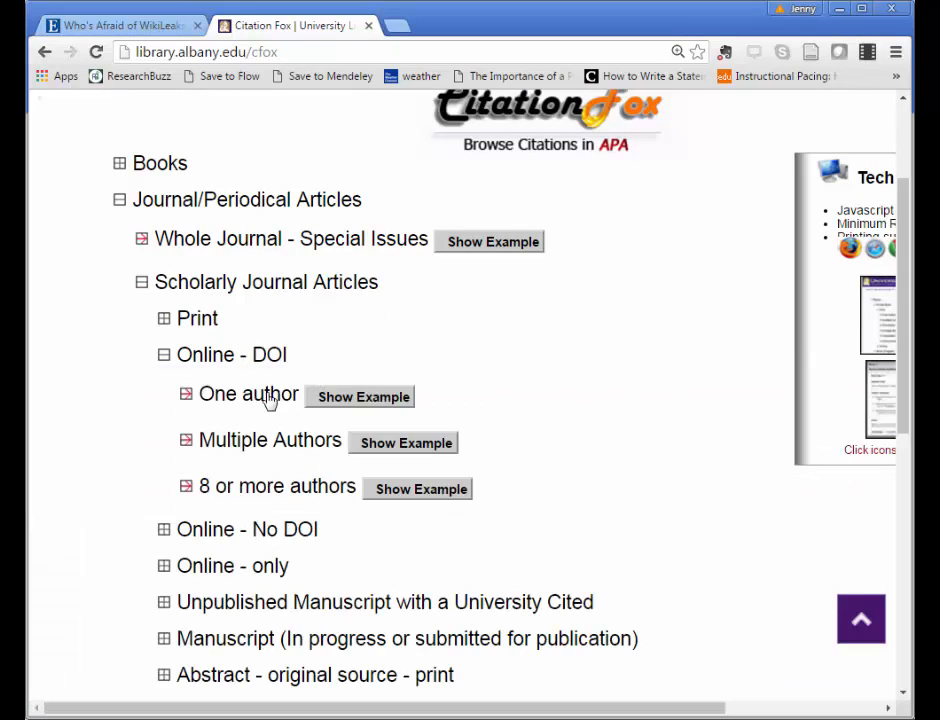
left_click(364, 396)
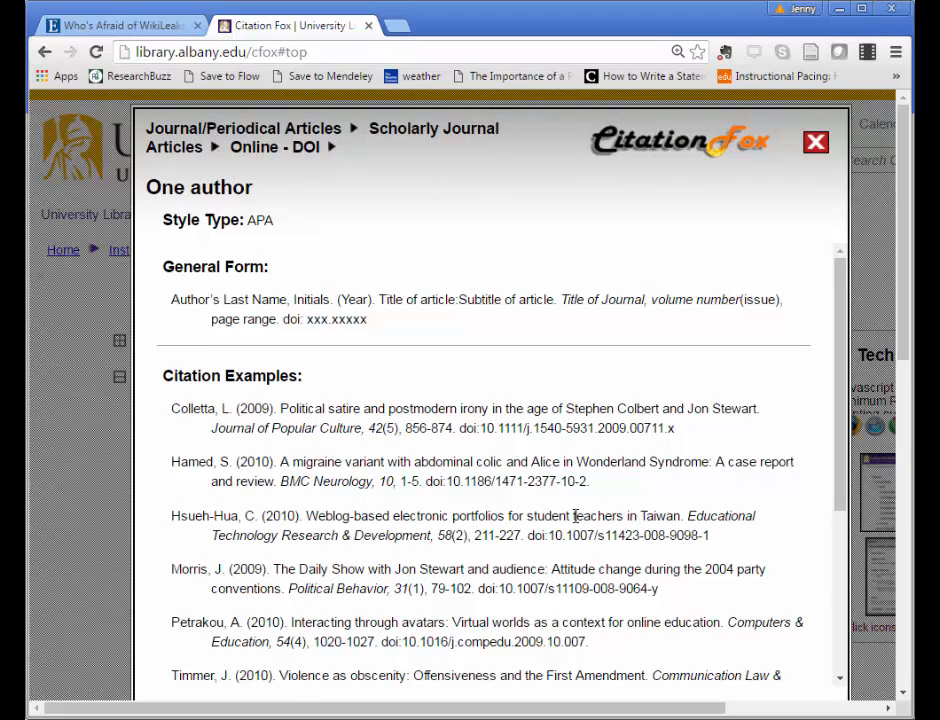
scroll("down", 3)
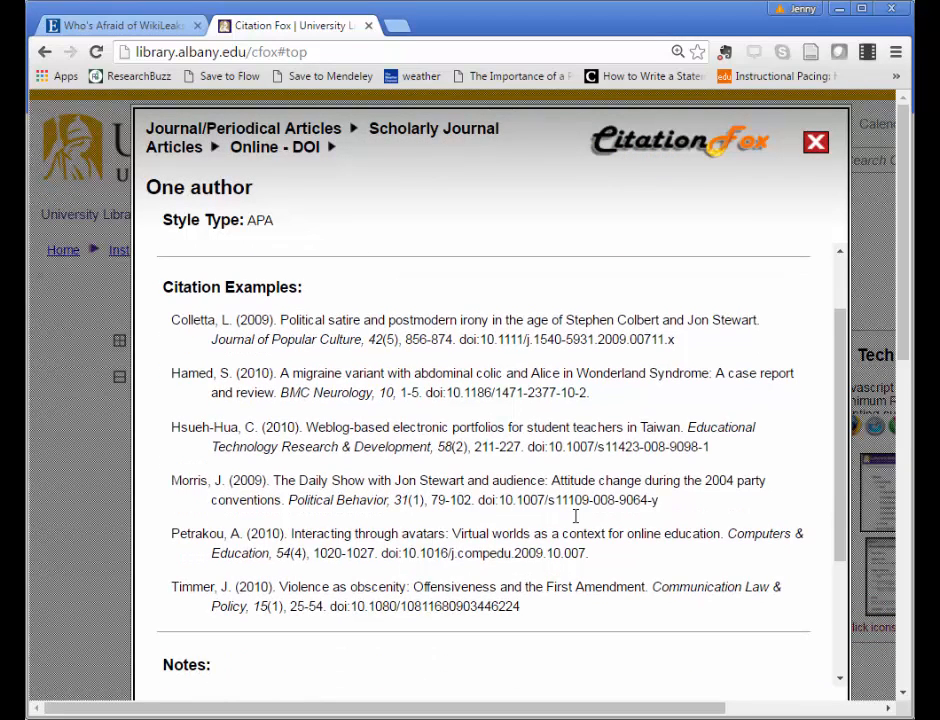
mouse_move(572, 520)
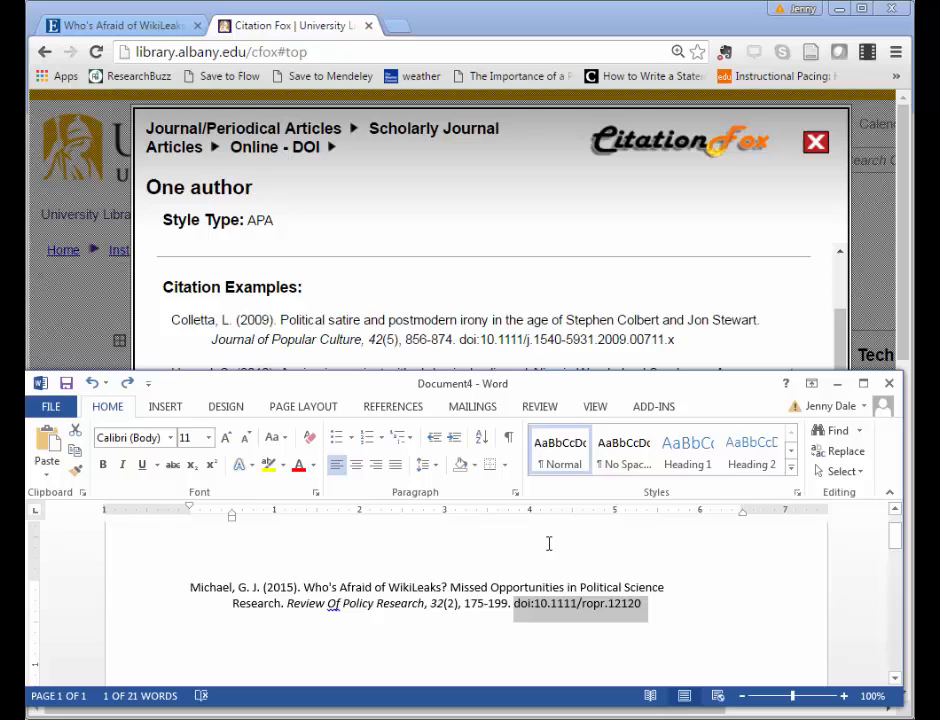
mouse_move(520, 590)
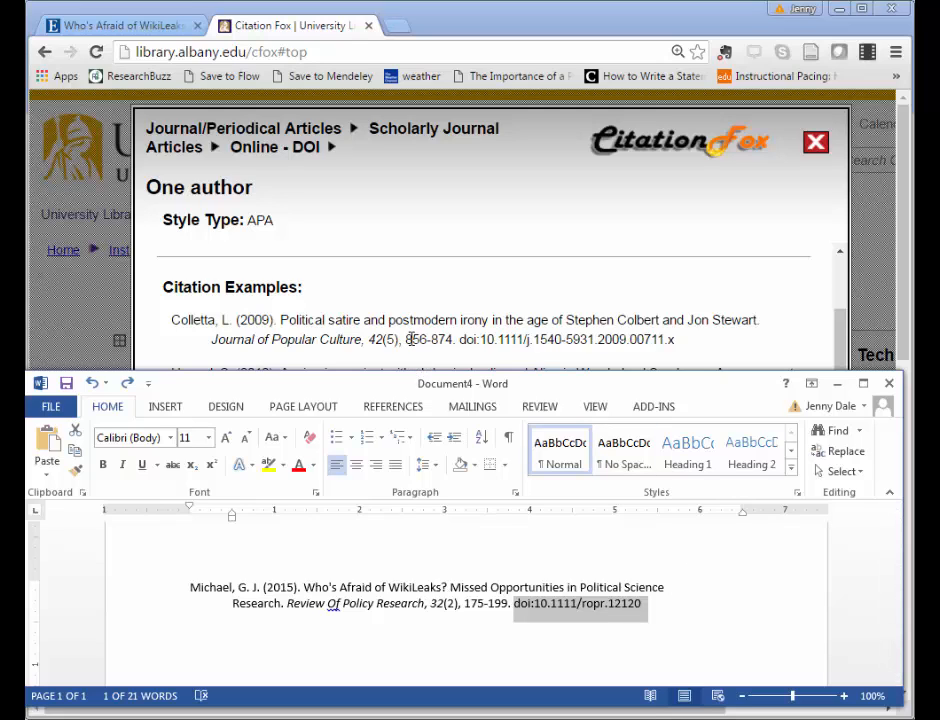
mouse_move(372, 520)
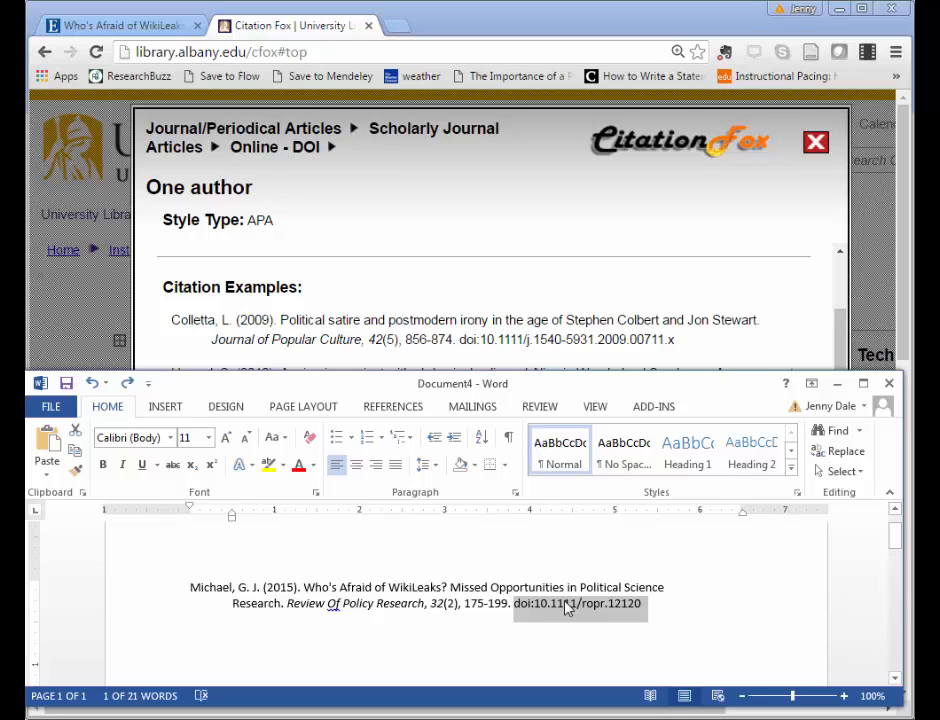
mouse_move(404, 524)
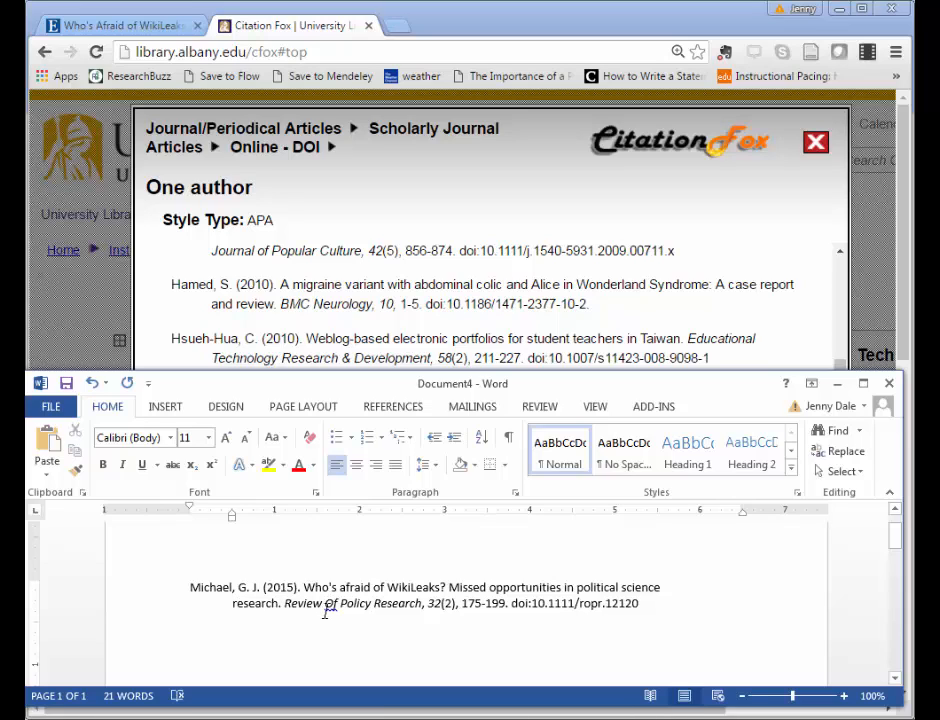
Step: Review the article's volume, issue and DOI in the EBSCOhost record, then return to Citation Fox's one-author webpage format
right_click(330, 604)
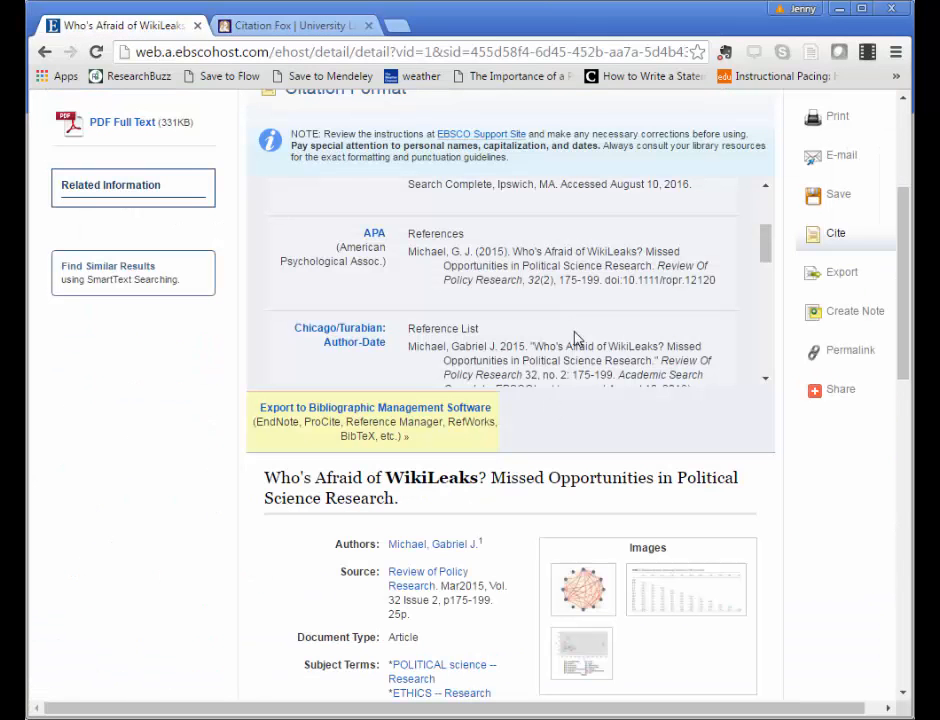
scroll("down", 3)
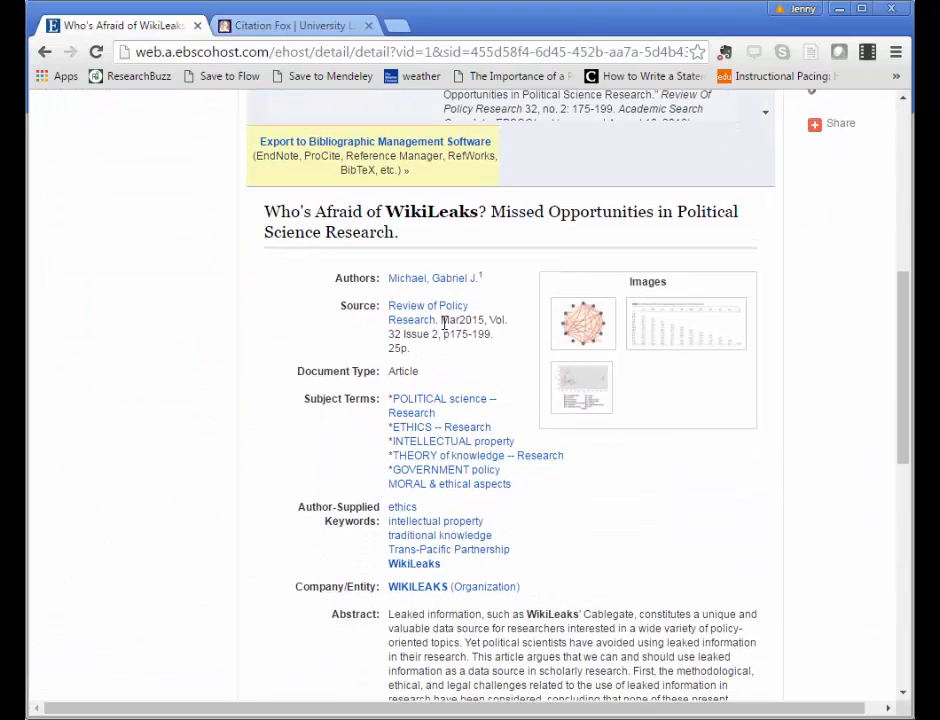
mouse_move(436, 318)
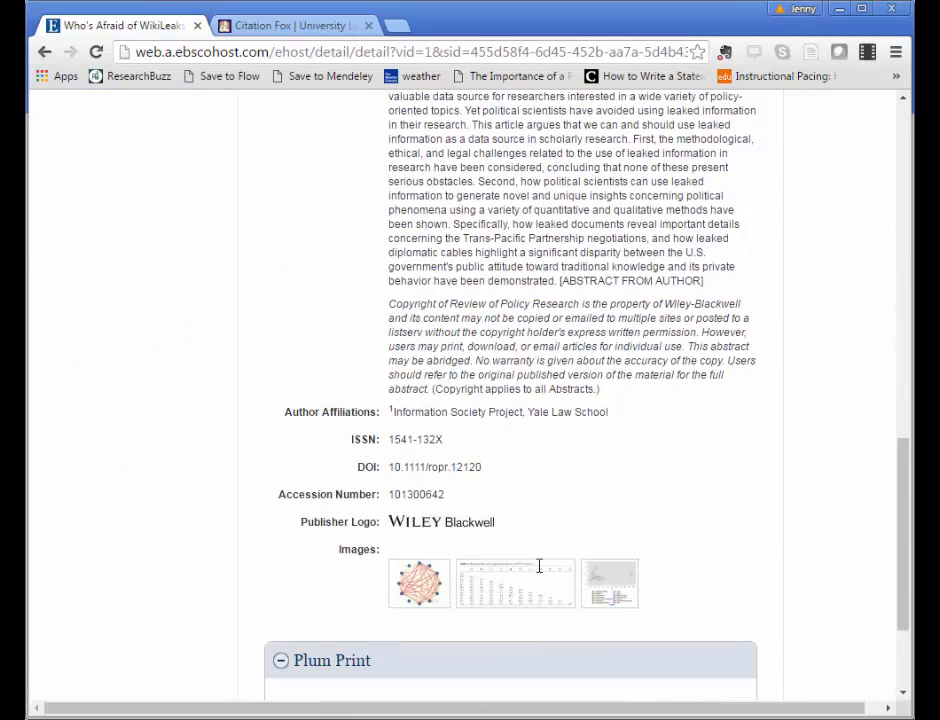
left_click(836, 496)
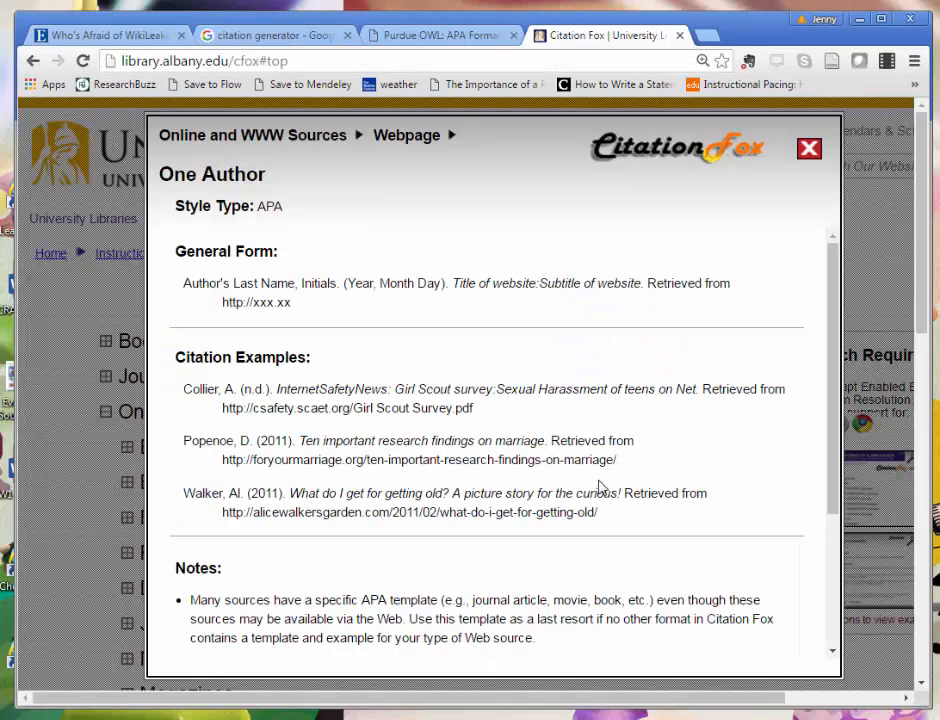
Step: Run a Google search for 'how to cite a website apa' in a fresh browser page
left_click(700, 36)
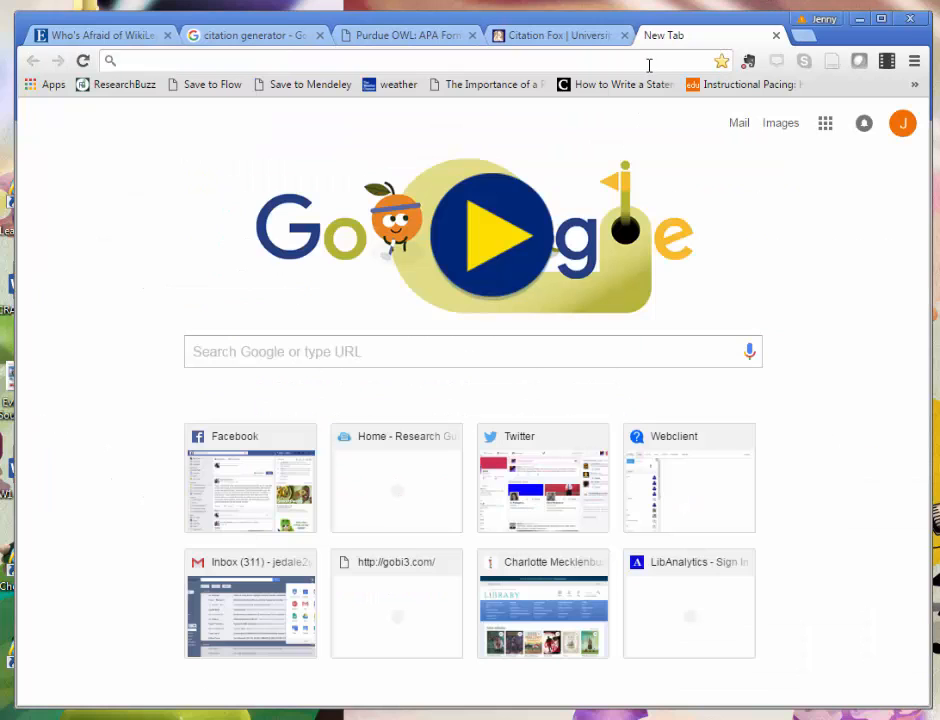
type("how to cite a web")
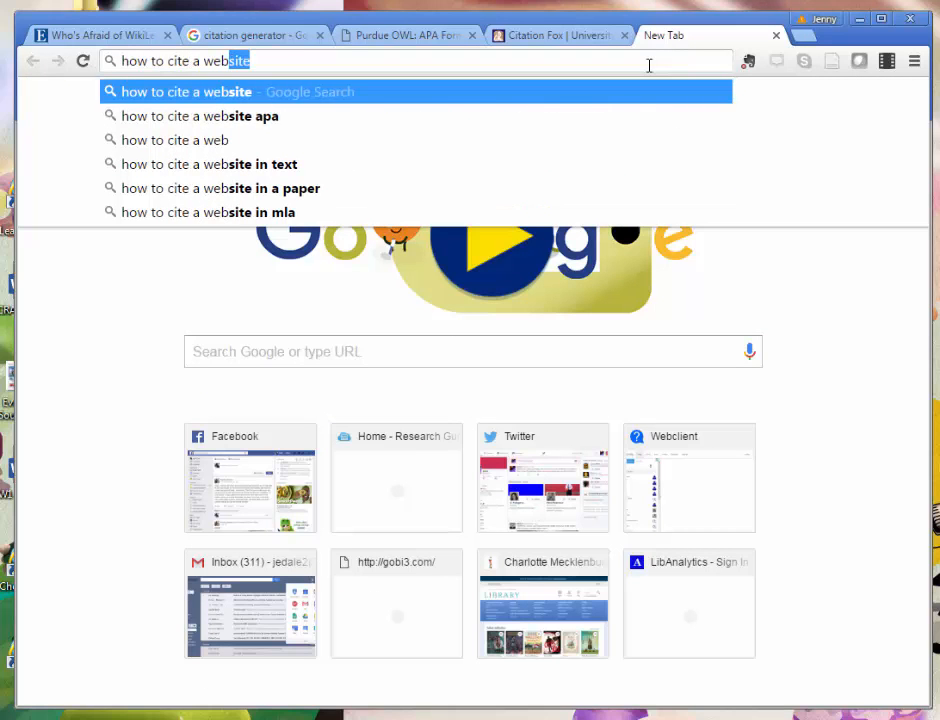
left_click(198, 116)
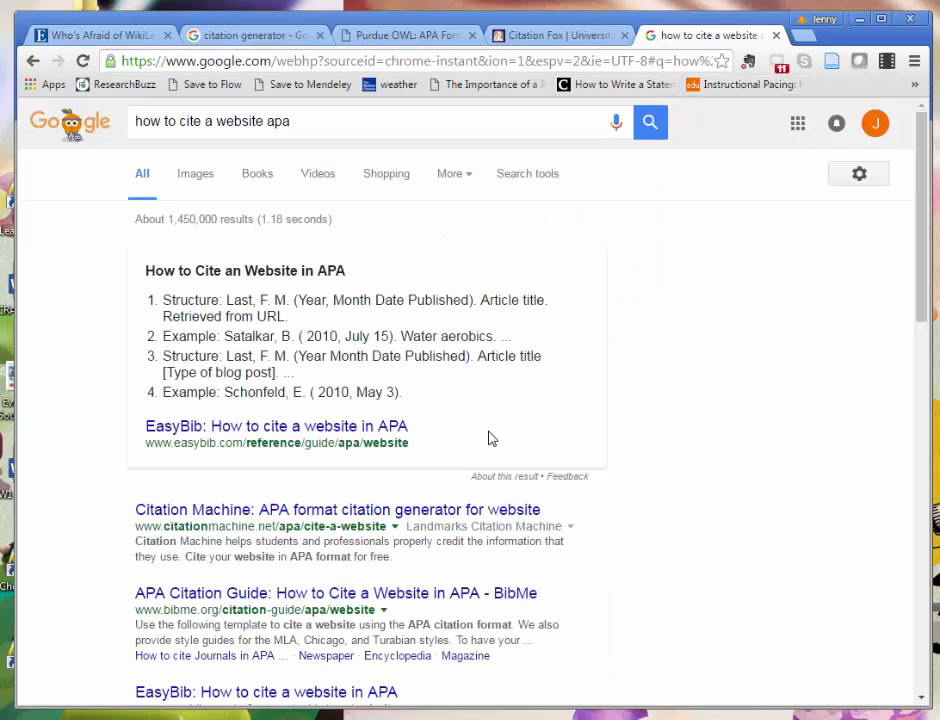
Step: Load the APA Style Blog result on citing something found on a website
scroll("down", 3)
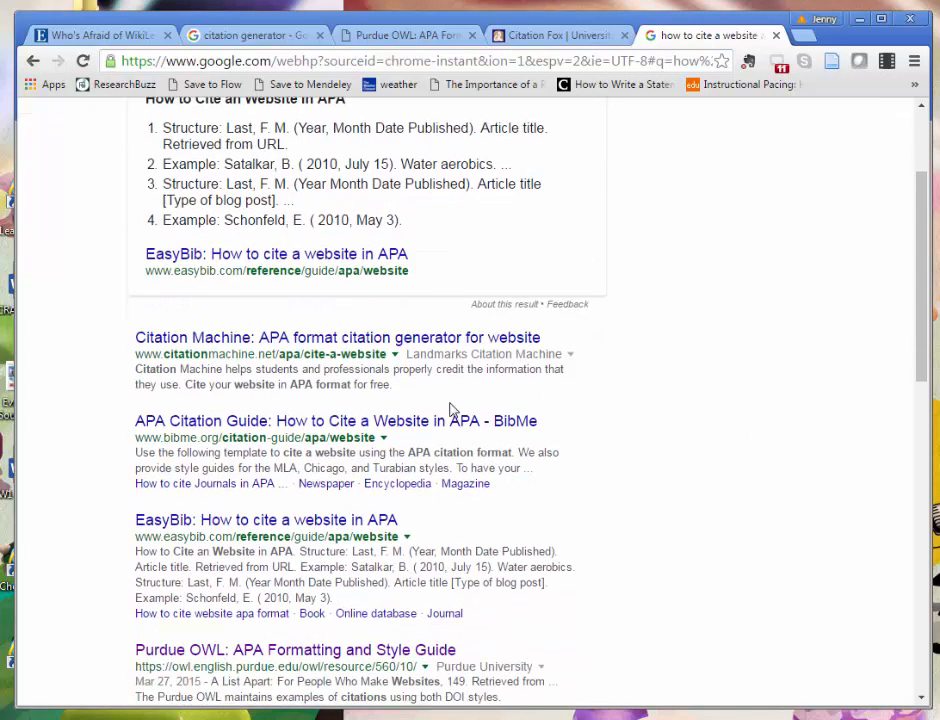
mouse_move(568, 460)
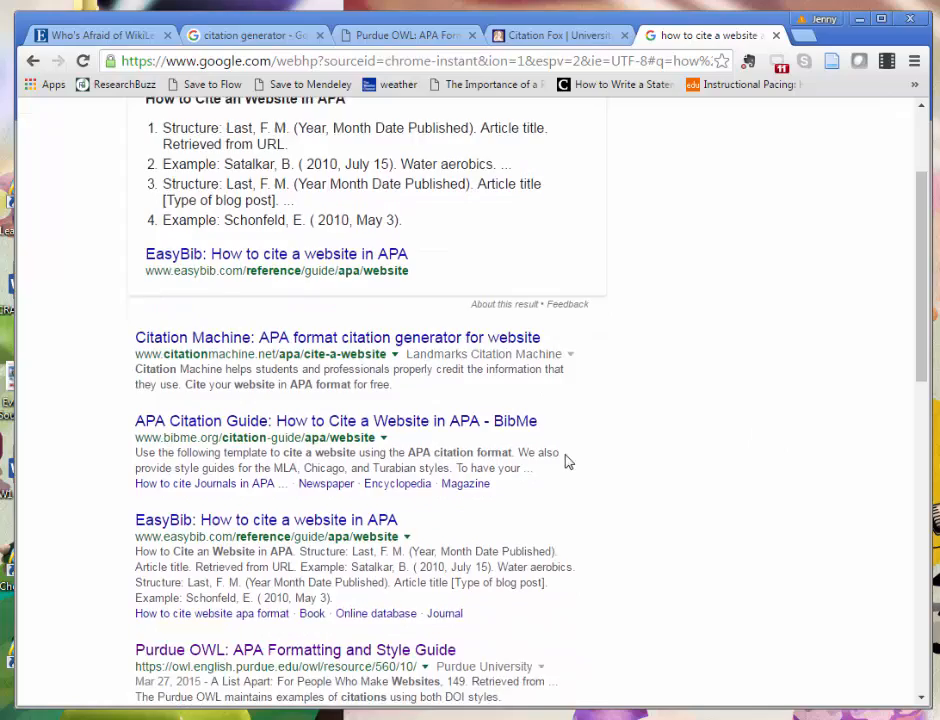
scroll("down", 3)
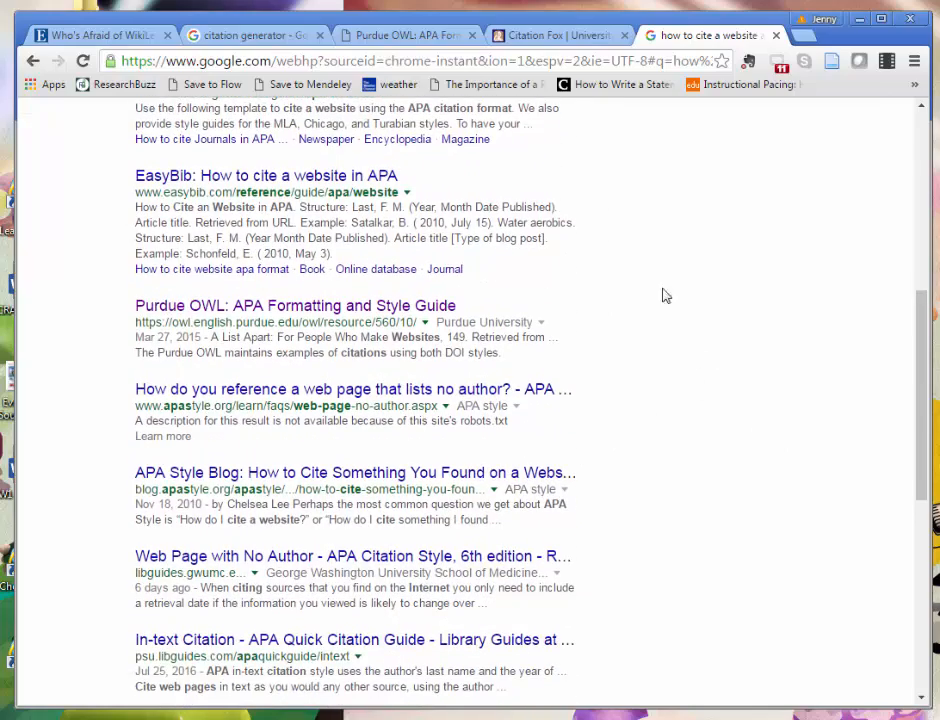
left_click(354, 472)
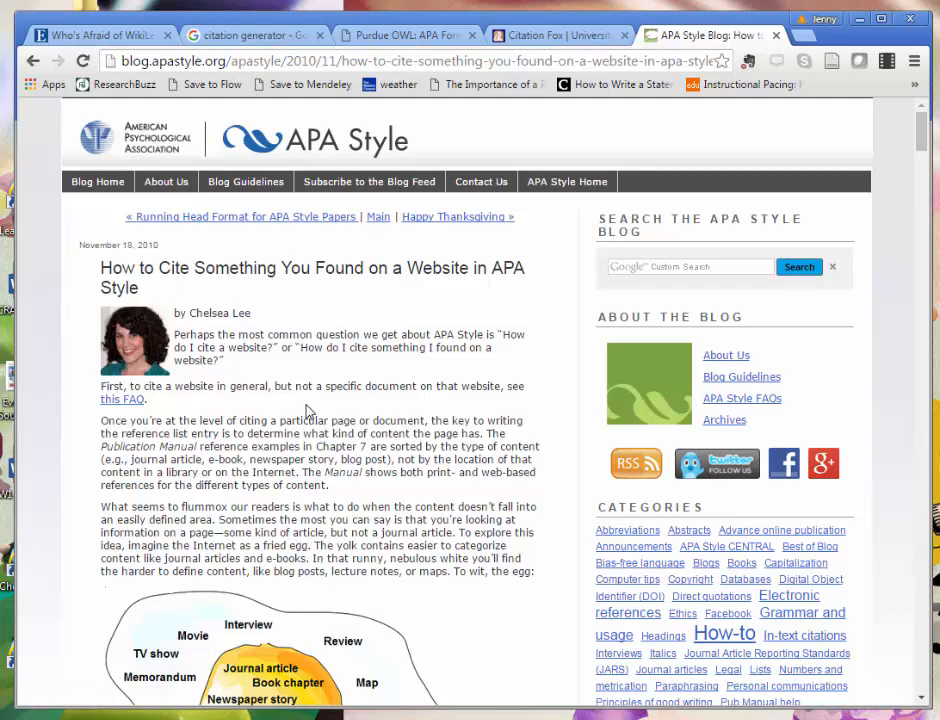
scroll("down", 3)
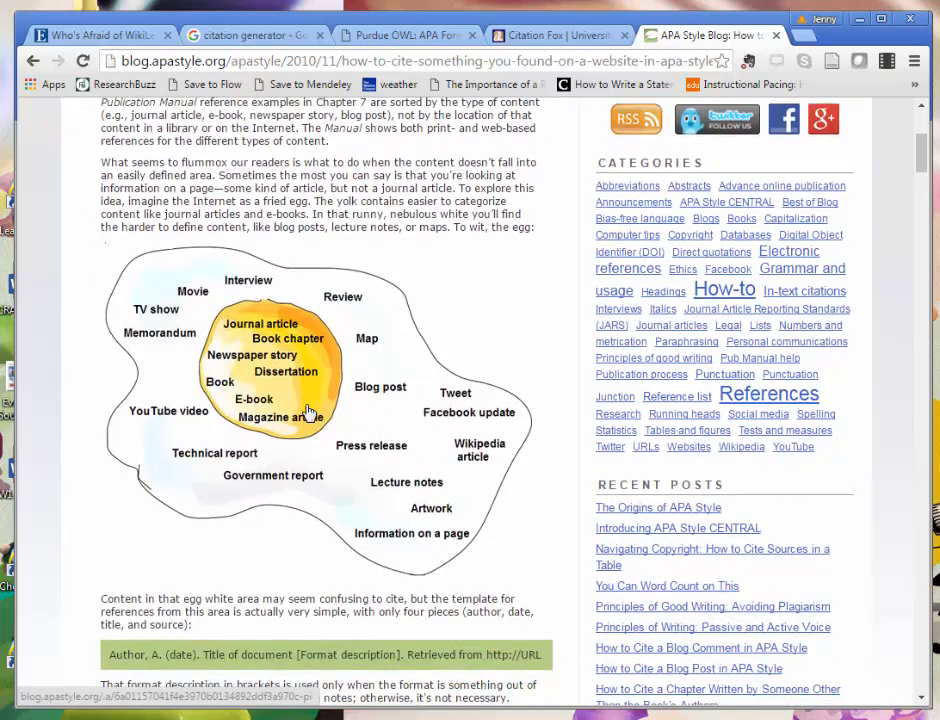
scroll("down", 3)
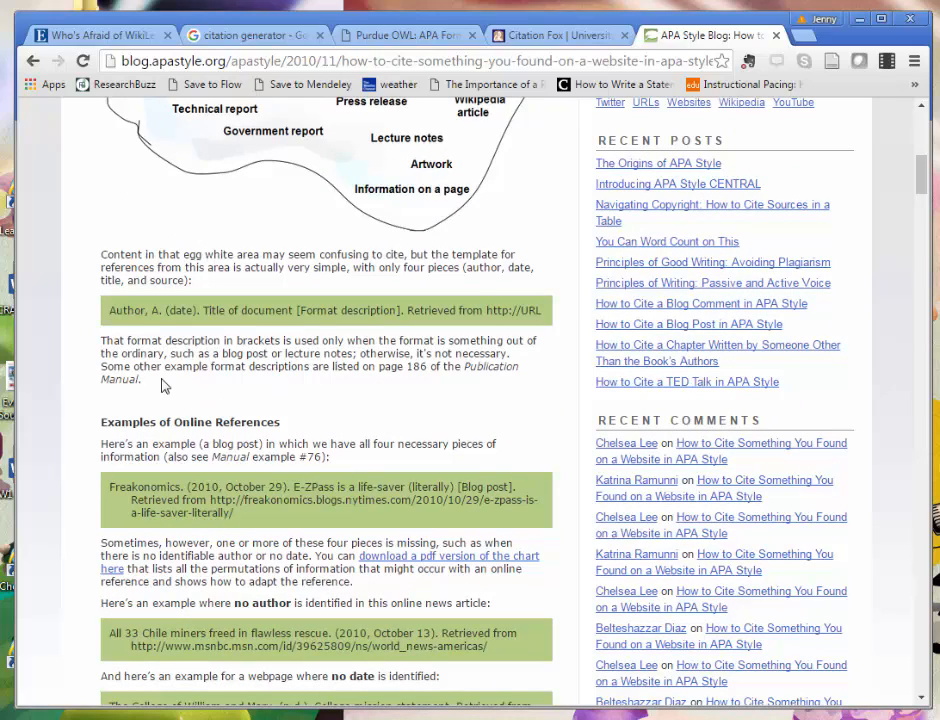
mouse_move(112, 330)
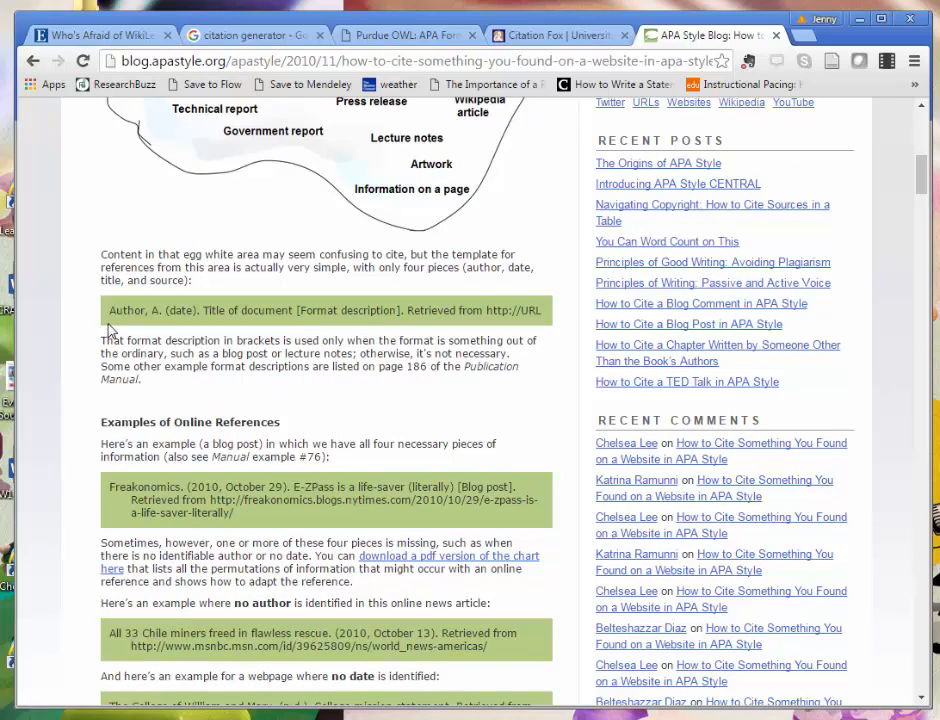
mouse_move(156, 352)
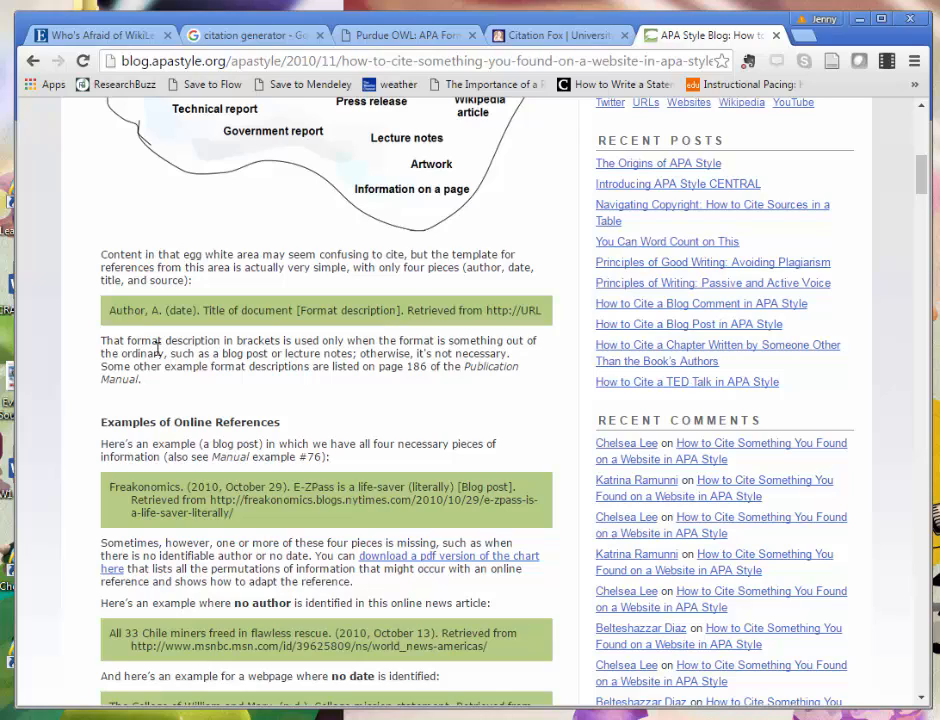
scroll("down", 3)
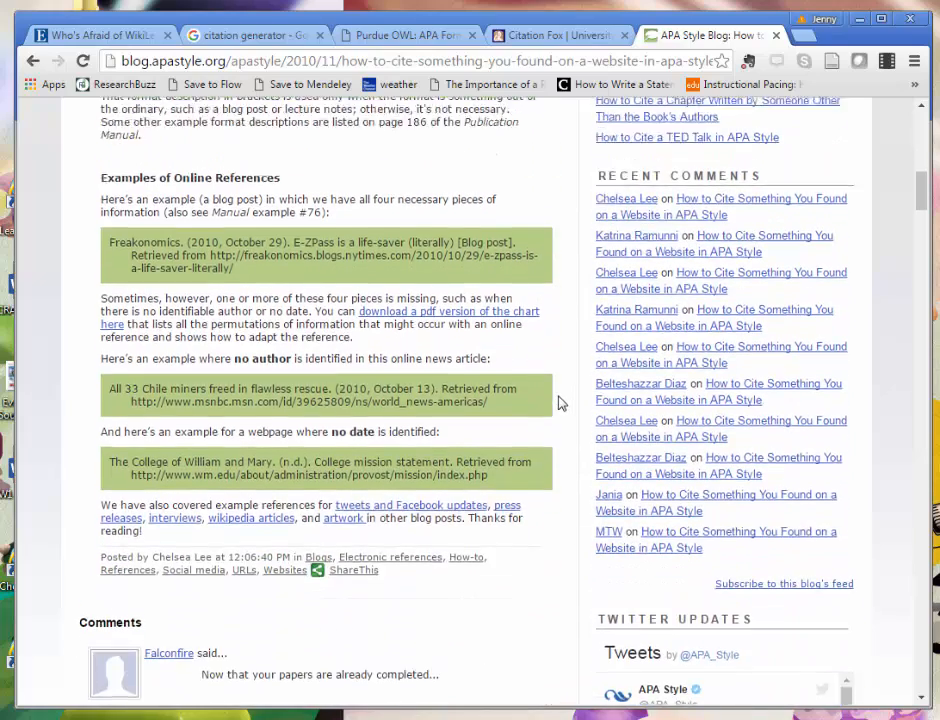
scroll("down", 3)
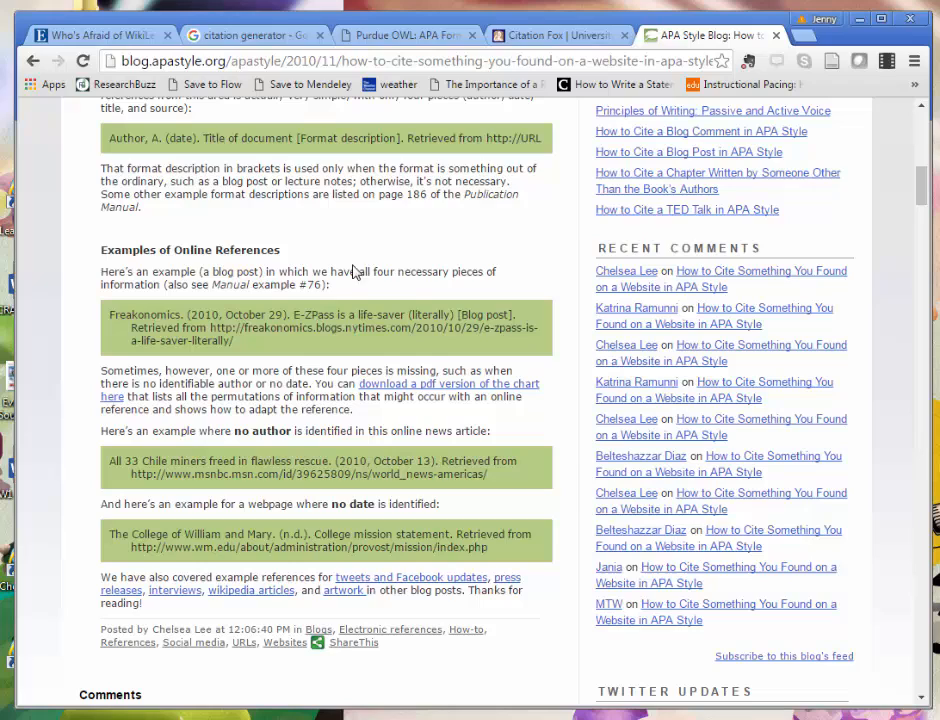
mouse_move(236, 388)
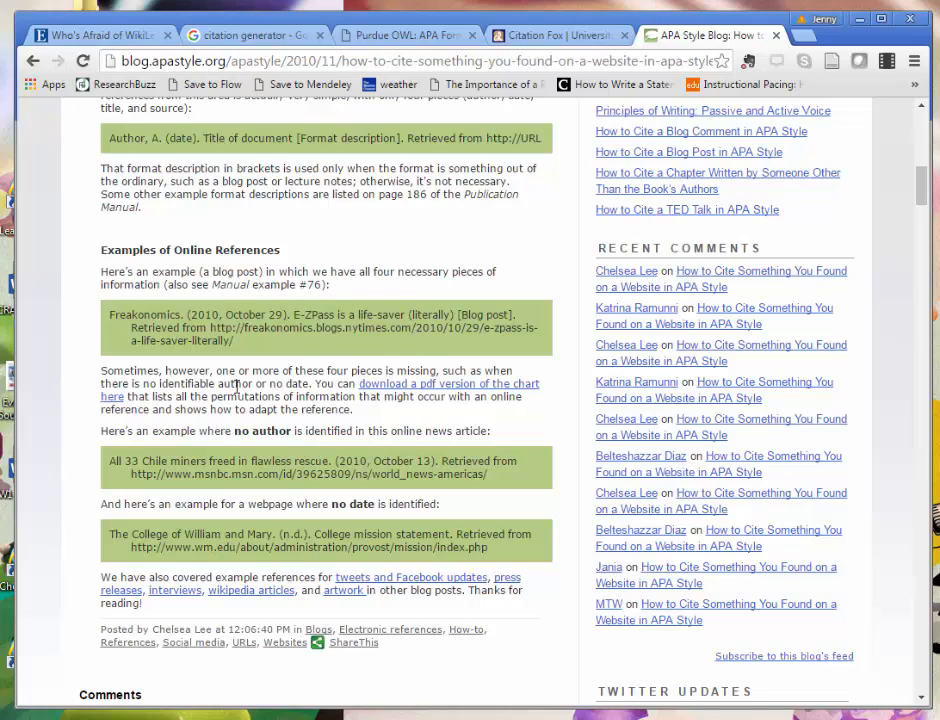
mouse_move(148, 472)
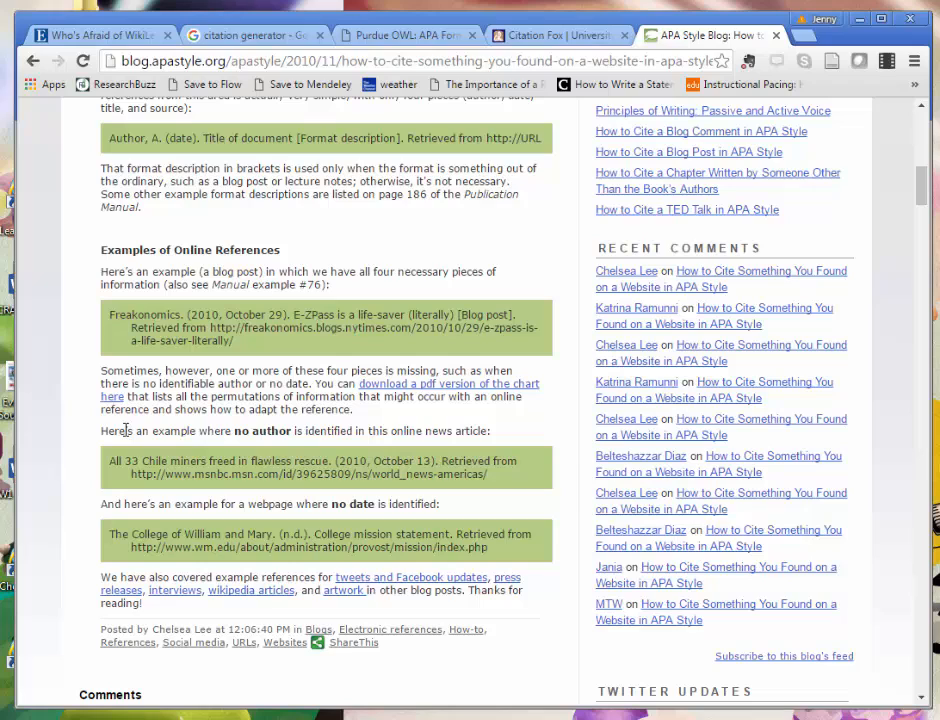
mouse_move(136, 464)
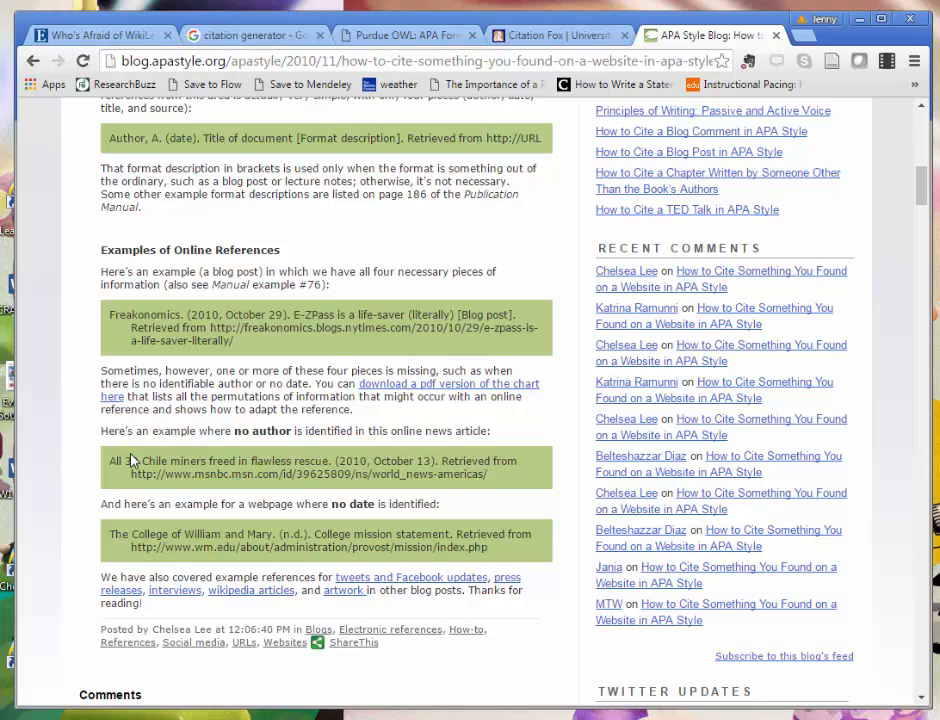
mouse_move(452, 548)
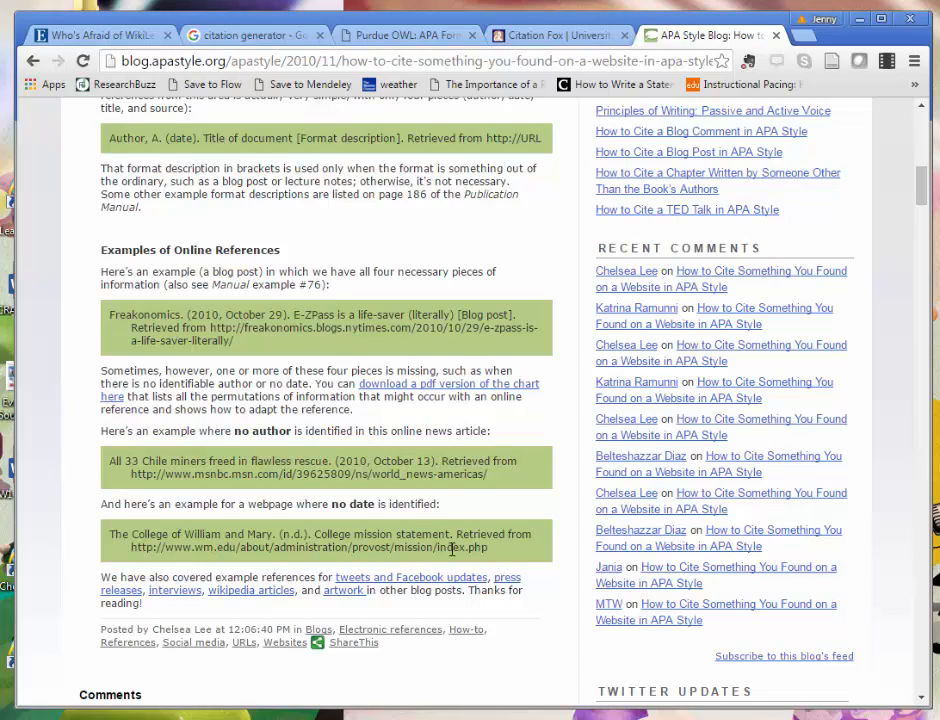
mouse_move(500, 512)
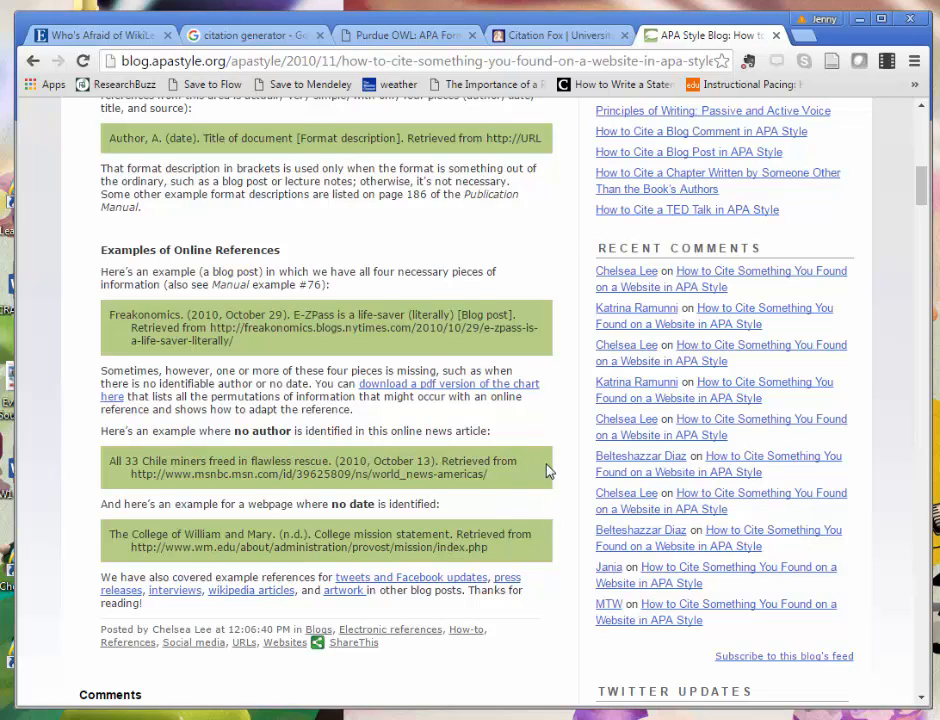
Step: Go to the UNCG University Libraries site and load its Ask Us page for librarian help
left_click(250, 36)
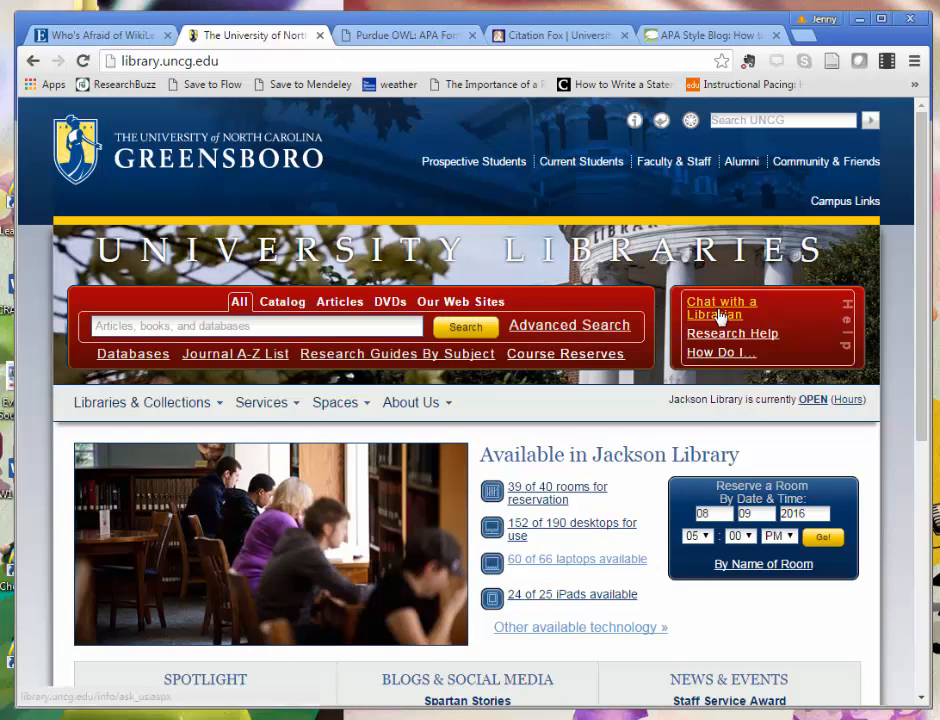
left_click(720, 308)
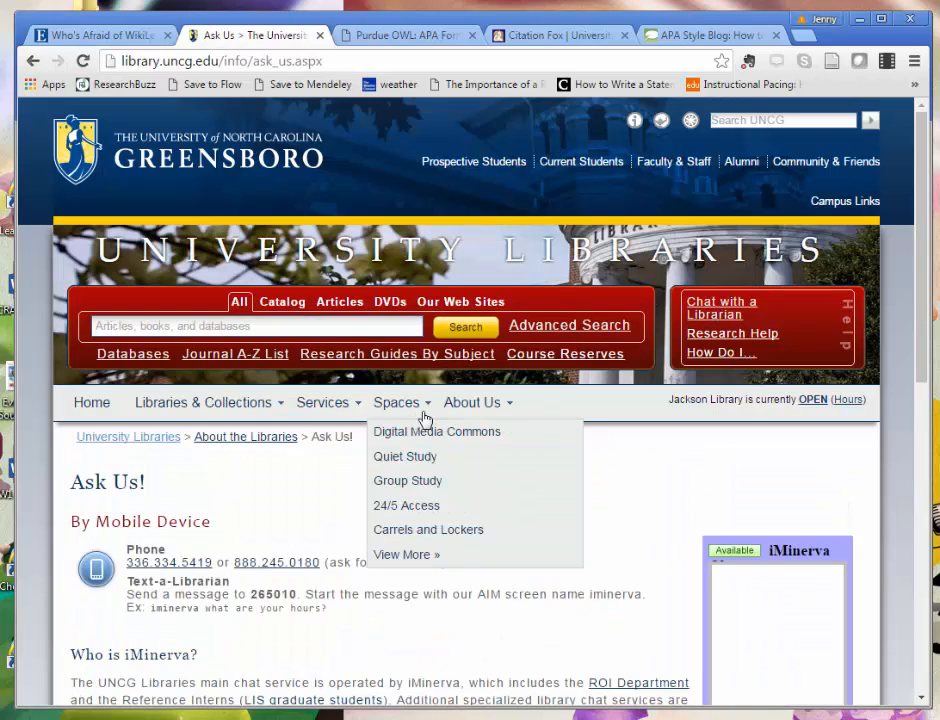